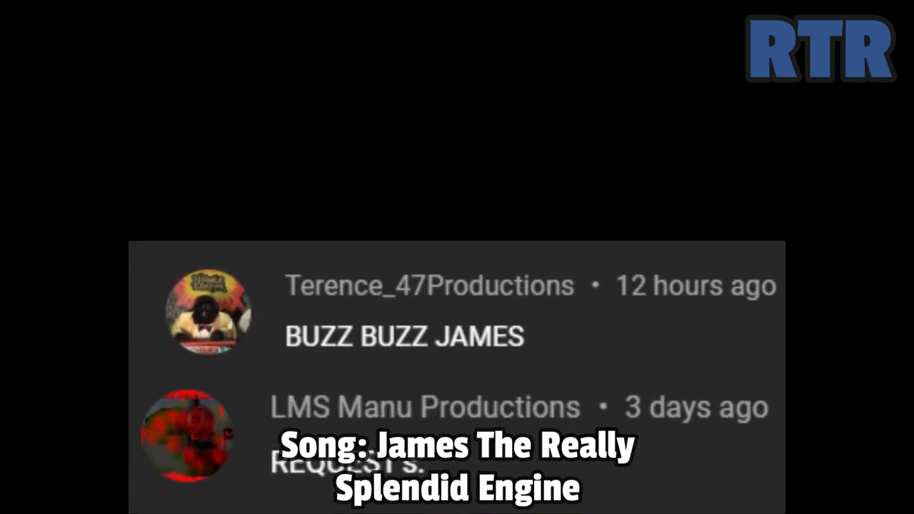
# - Erase the stray paint around the cab panel before adding the overlay layer
pyautogui.scroll(-3)
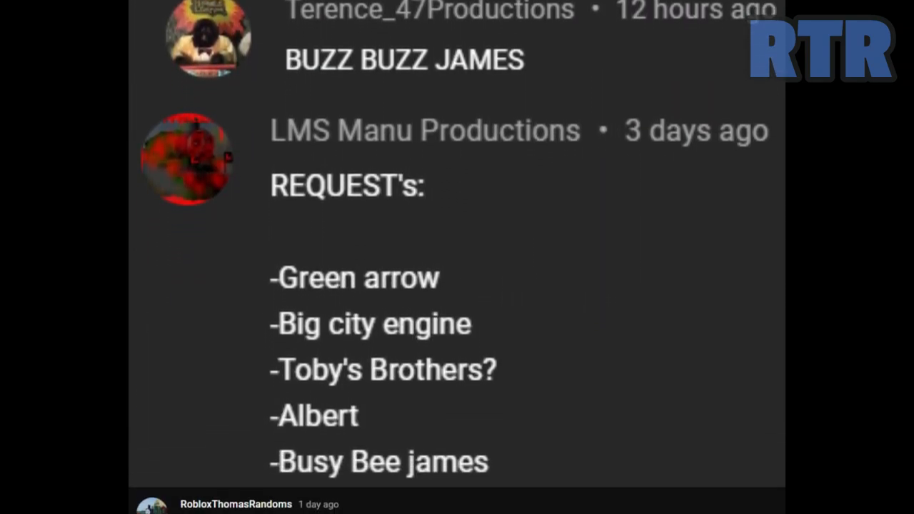
pyautogui.scroll(-3)
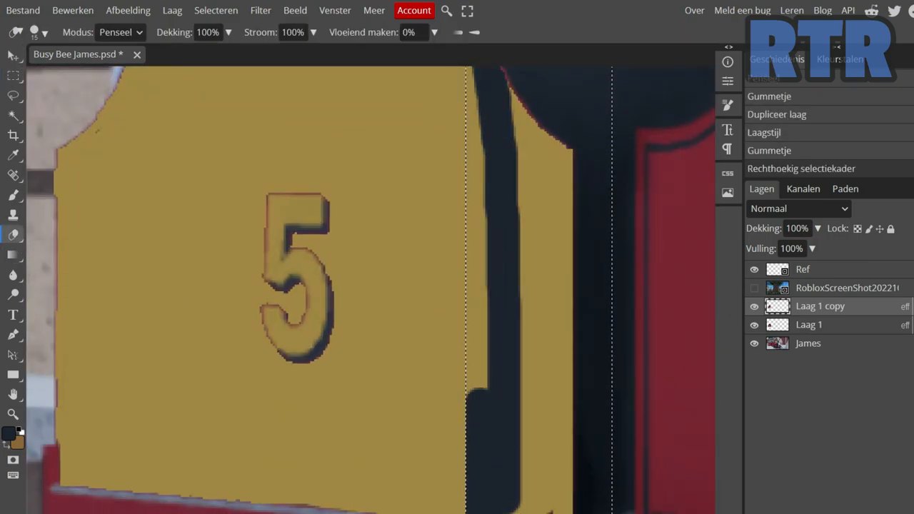
pyautogui.click(13, 96)
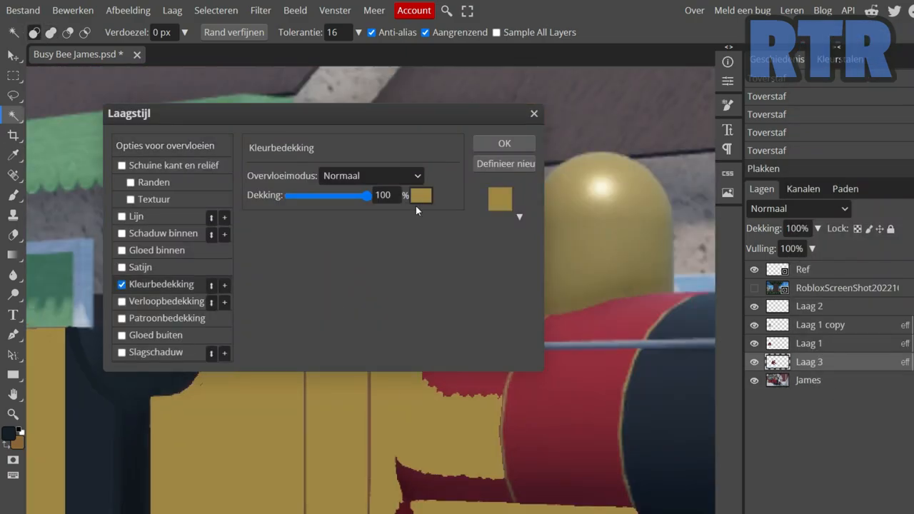
# - Confirm the mustard-yellow colour overlay on the new layer
pyautogui.click(504, 143)
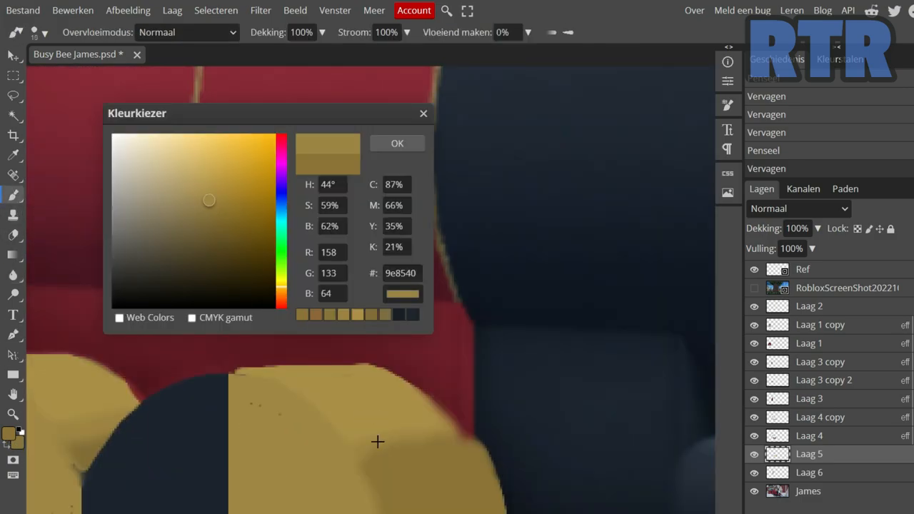
# - Fill the cab front with mustard-yellow paint on a new layer
pyautogui.click(397, 143)
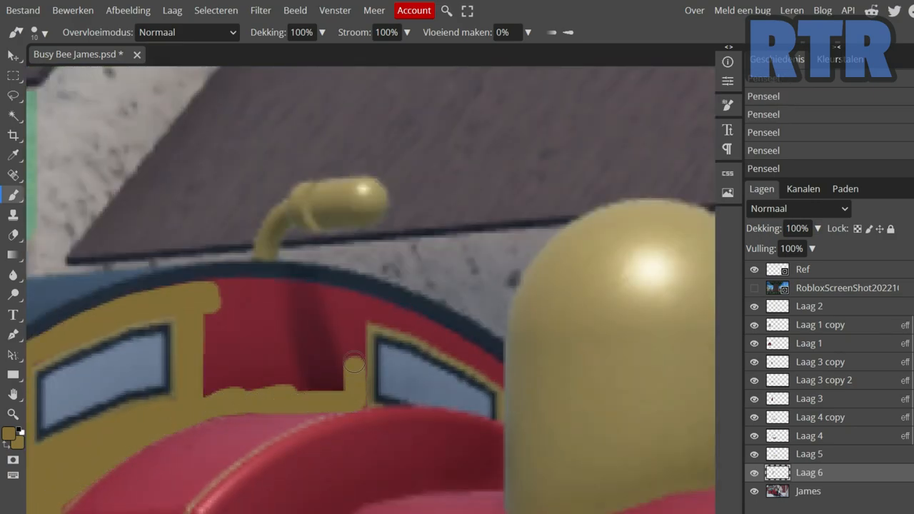
pyautogui.moveTo(354, 364); pyautogui.dragTo(205, 292)
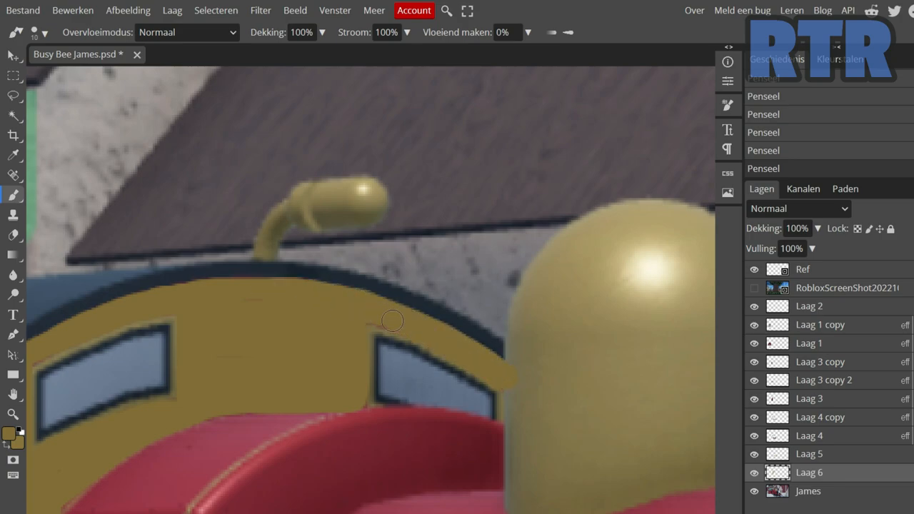
pyautogui.click(13, 235)
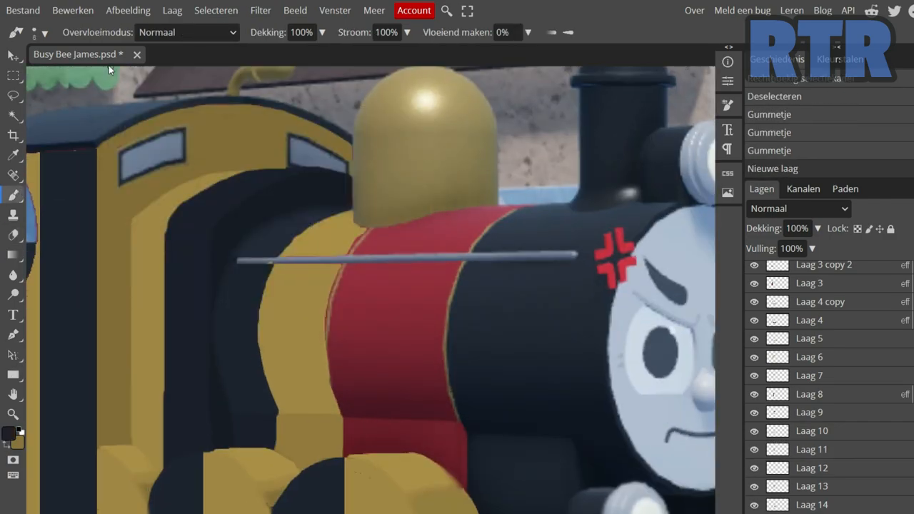
# - Paint a dark stripe band along the boiler on a new layer
pyautogui.click(13, 194)
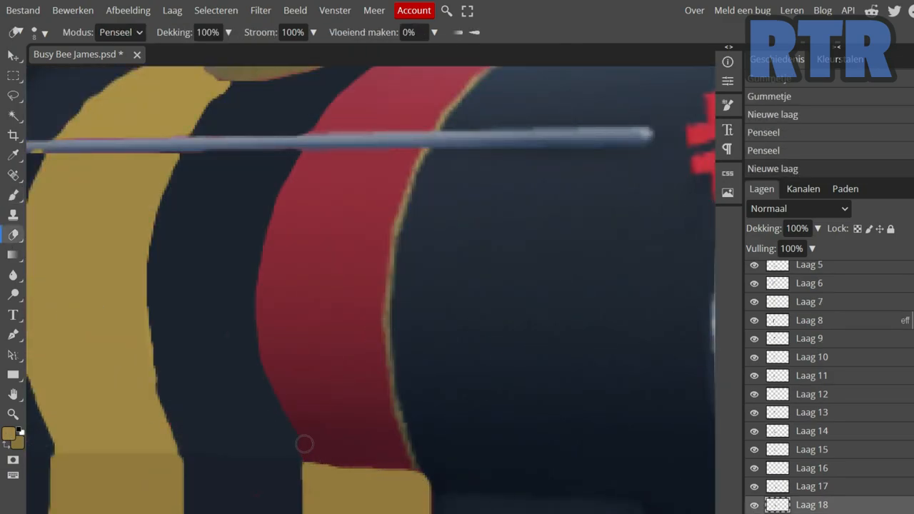
pyautogui.moveTo(303, 444); pyautogui.dragTo(321, 417)
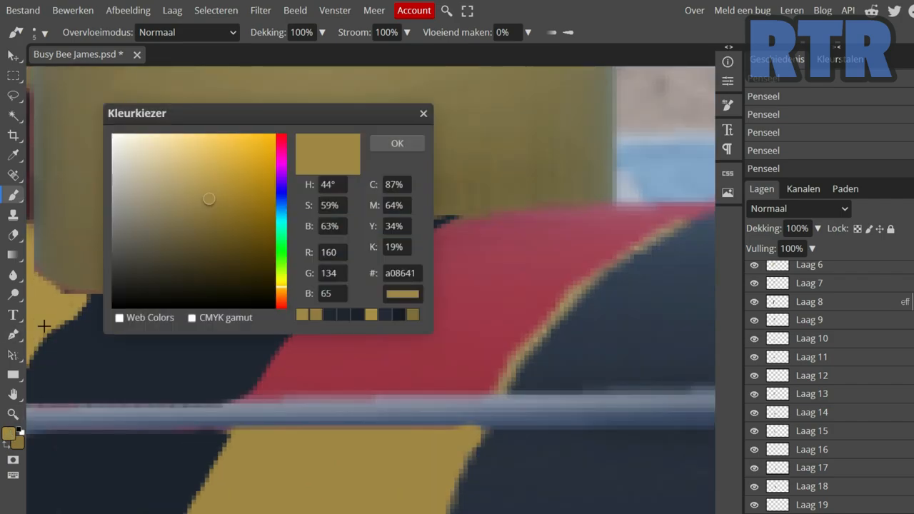
# - Paint the red curve near the footplate mustard yellow
pyautogui.click(397, 143)
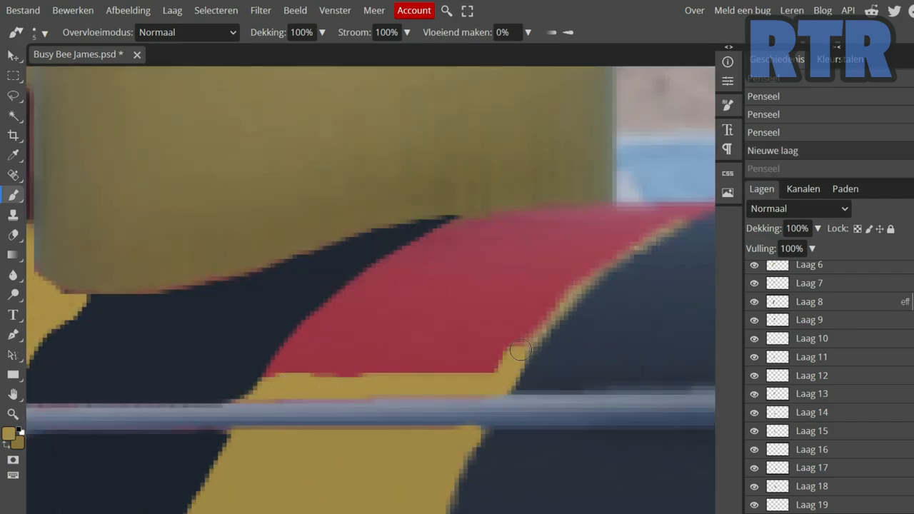
pyautogui.moveTo(521, 350); pyautogui.dragTo(599, 278)
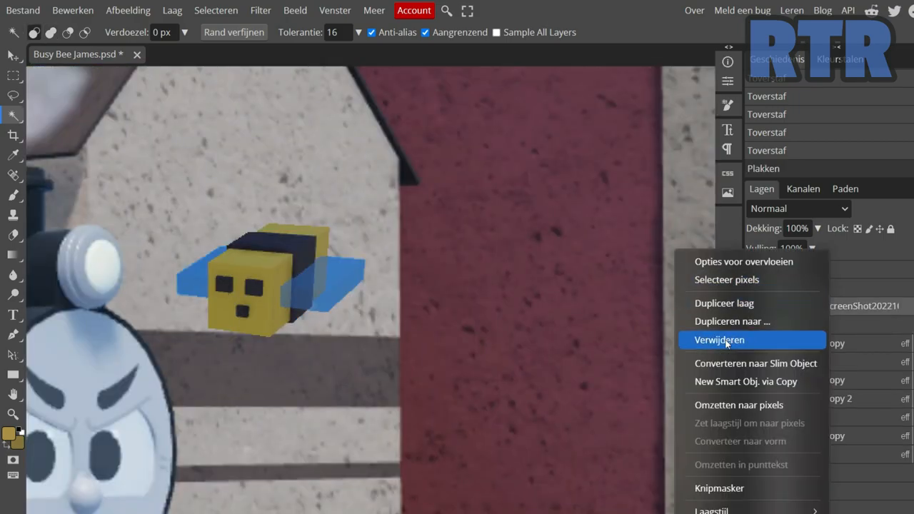
# - Delete the unwanted layer and confirm the faint colour overlay on the pasted layer
pyautogui.click(719, 340)
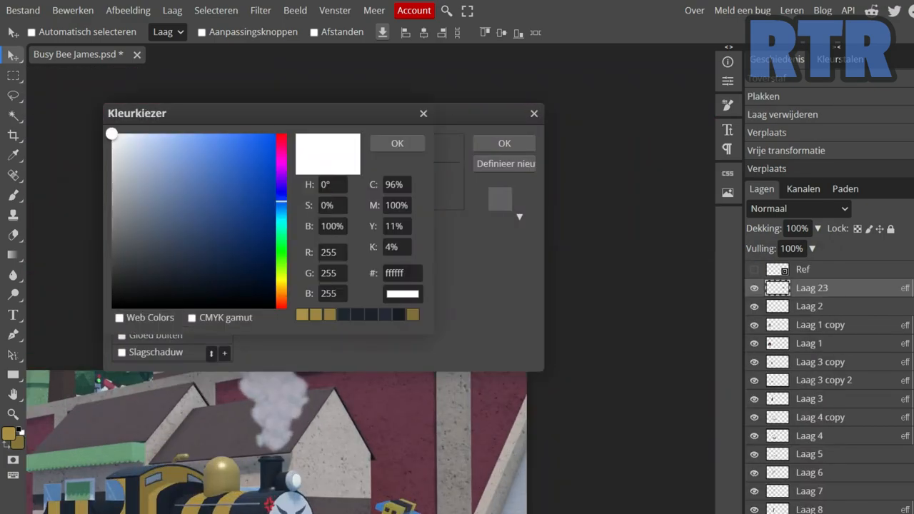
pyautogui.click(397, 143)
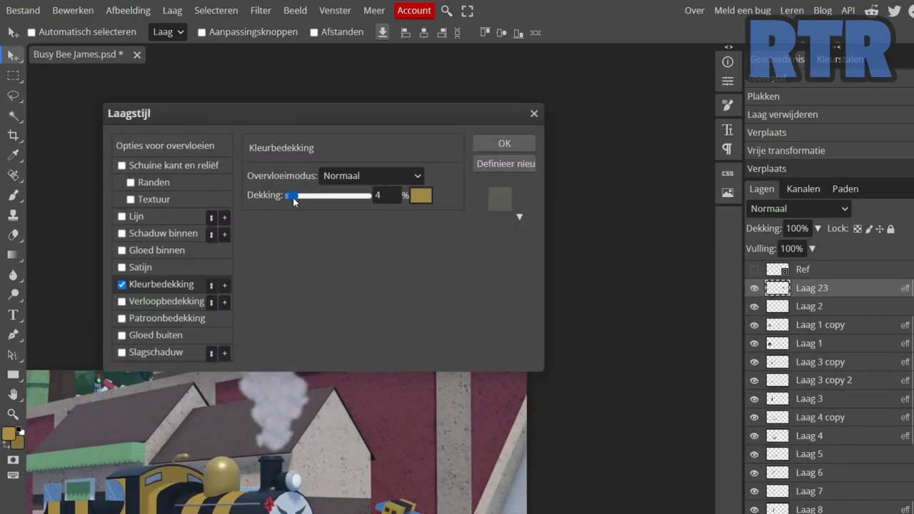